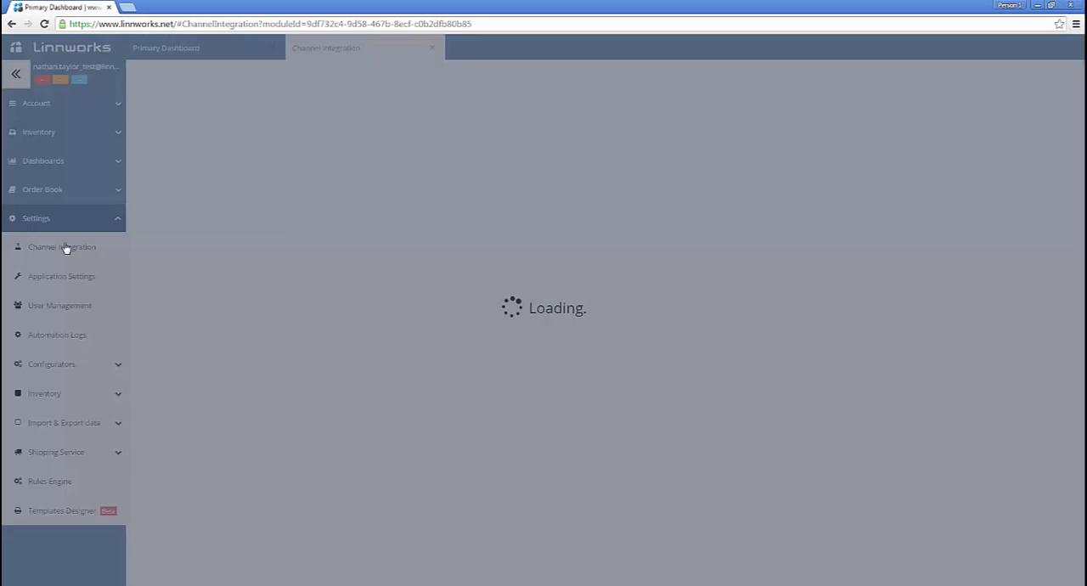
Step: Open Channel Mapping for the EBAY1 eBay channel
click(61, 246)
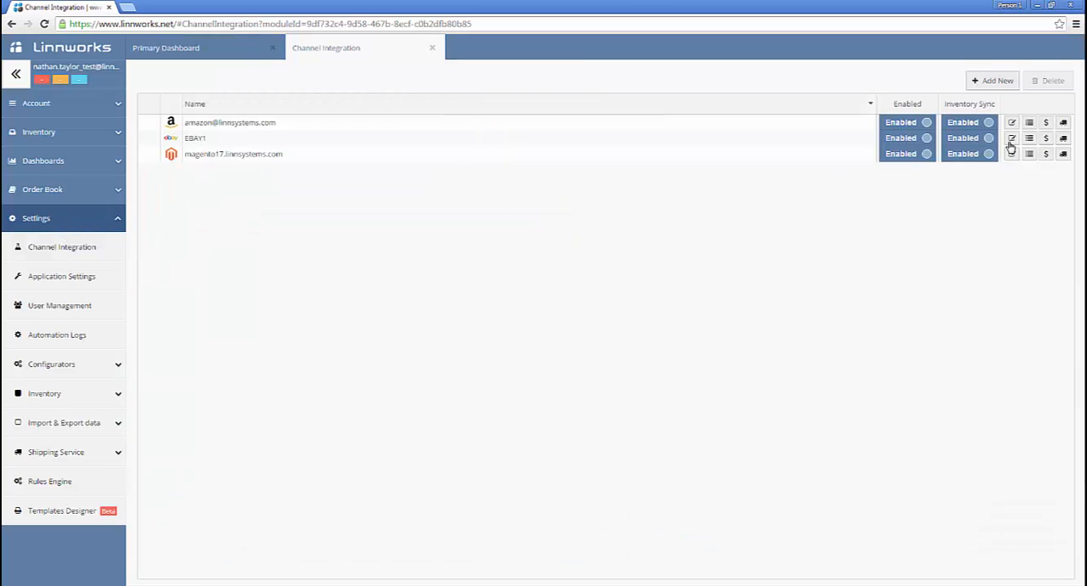
mouse_move(1028, 144)
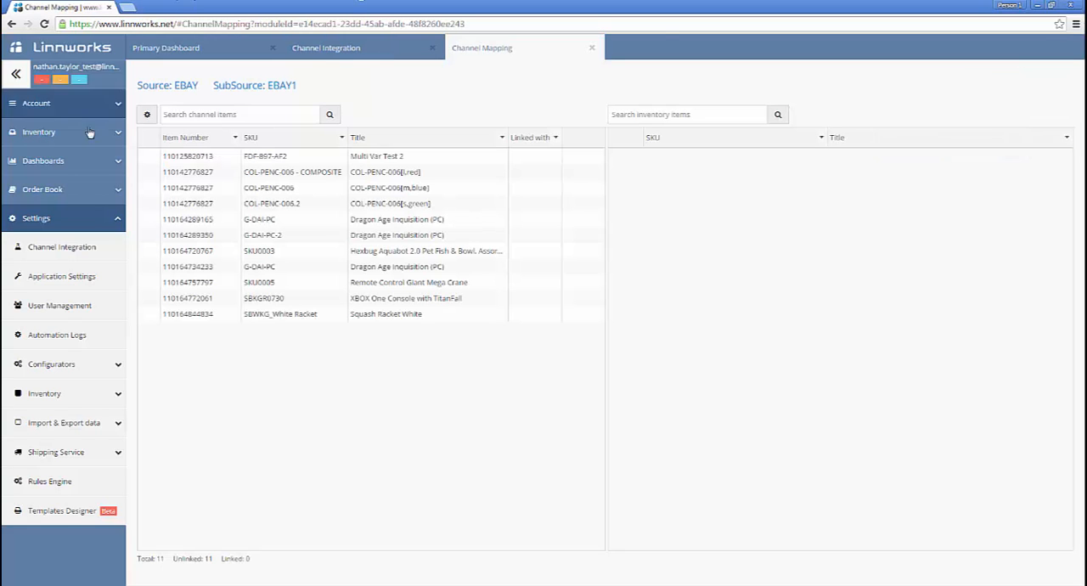
Step: Show the channel item list's gear options, including Link all by and Choose columns
click(146, 114)
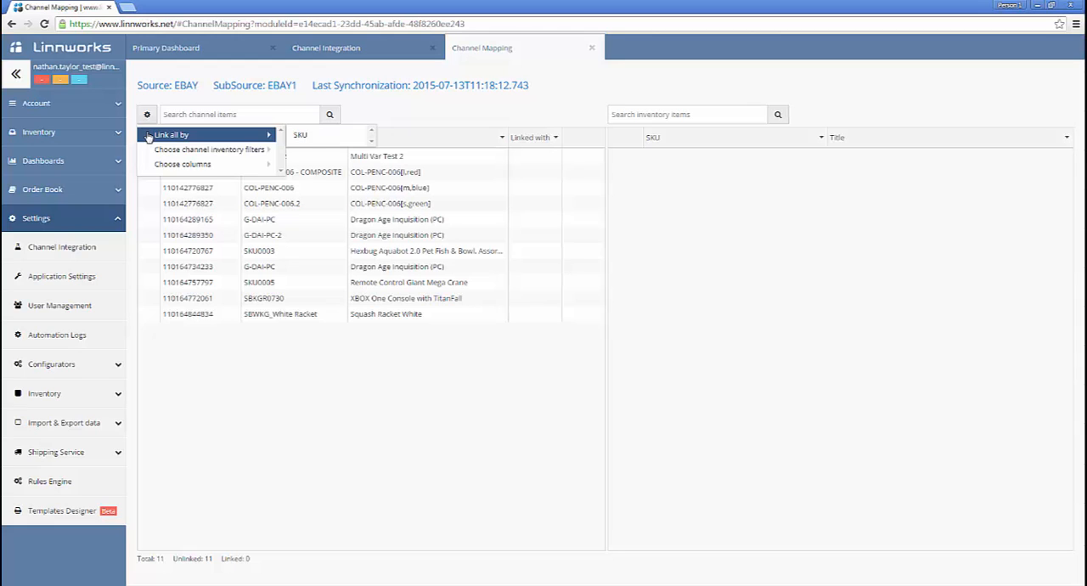
mouse_move(211, 149)
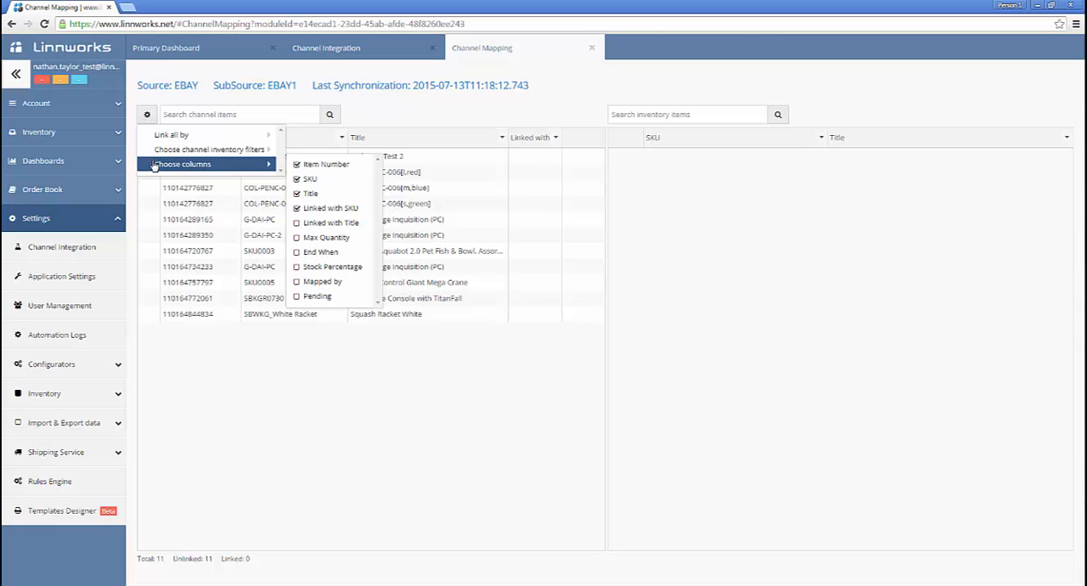
Step: Close the options menu and select the COL-PENC-006 (m,blue) listing for linking
click(241, 114)
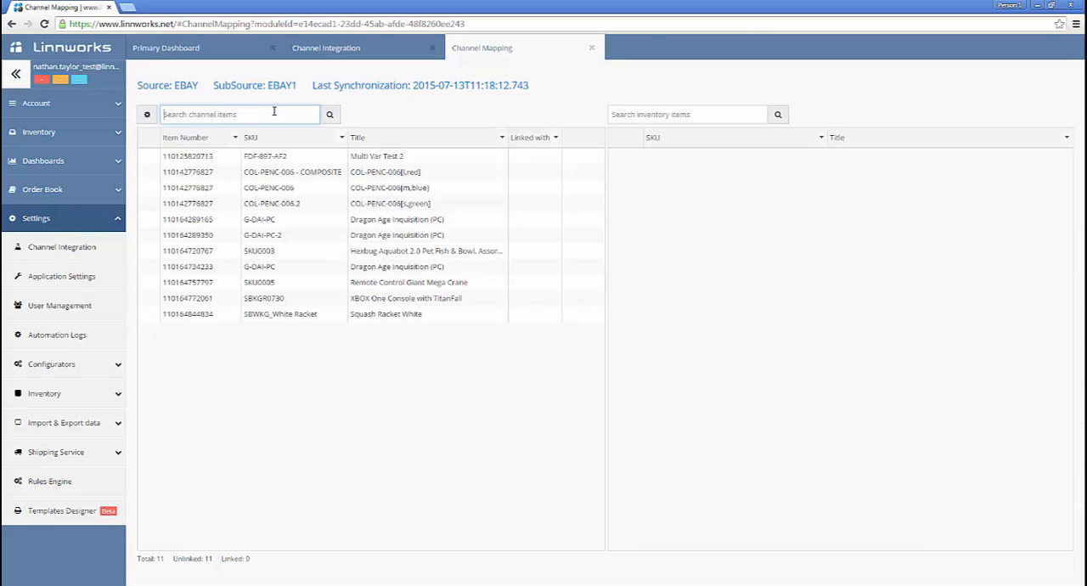
click(686, 114)
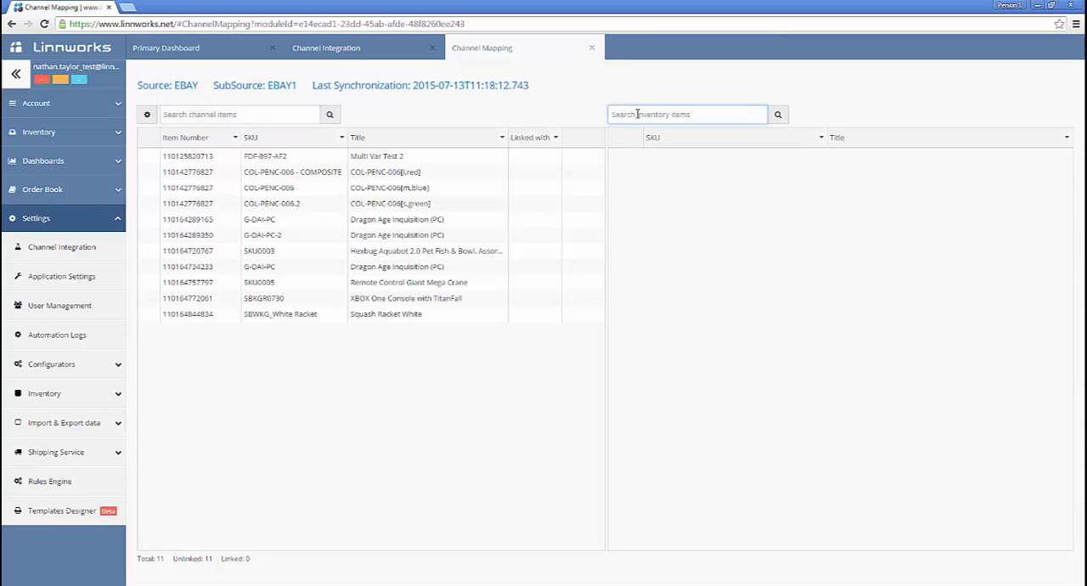
click(686, 114)
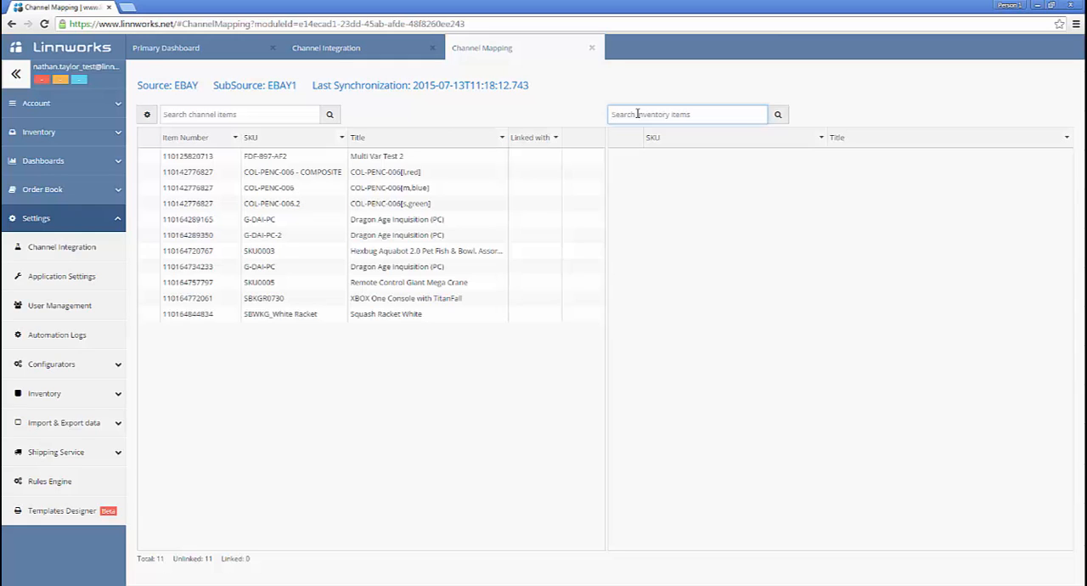
click(686, 114)
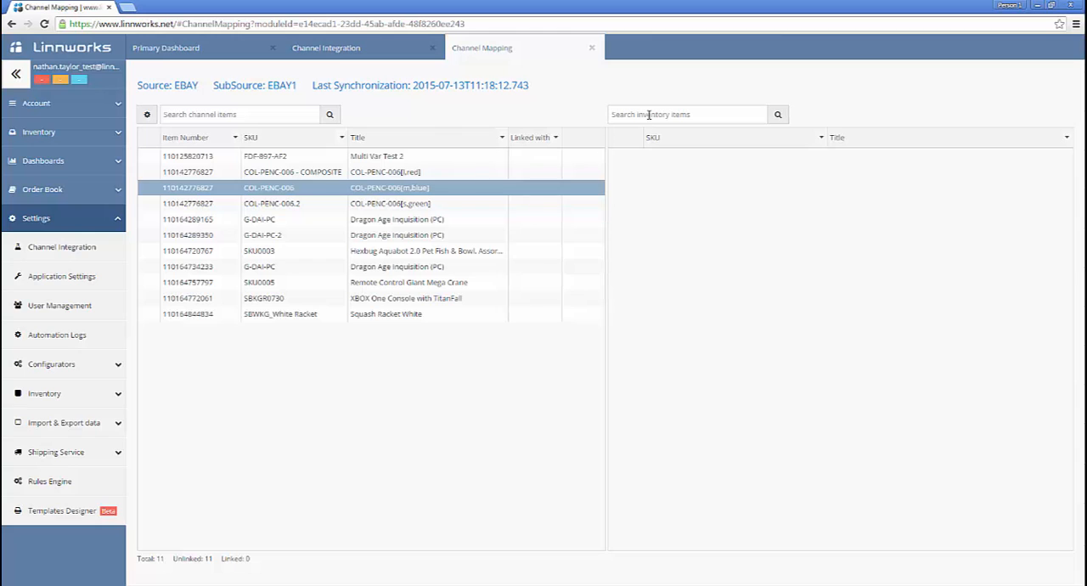
Step: Search inventory for 'Blue', link Blue Highlighter (SKU 100002), then start unlinking it
text(Blue)
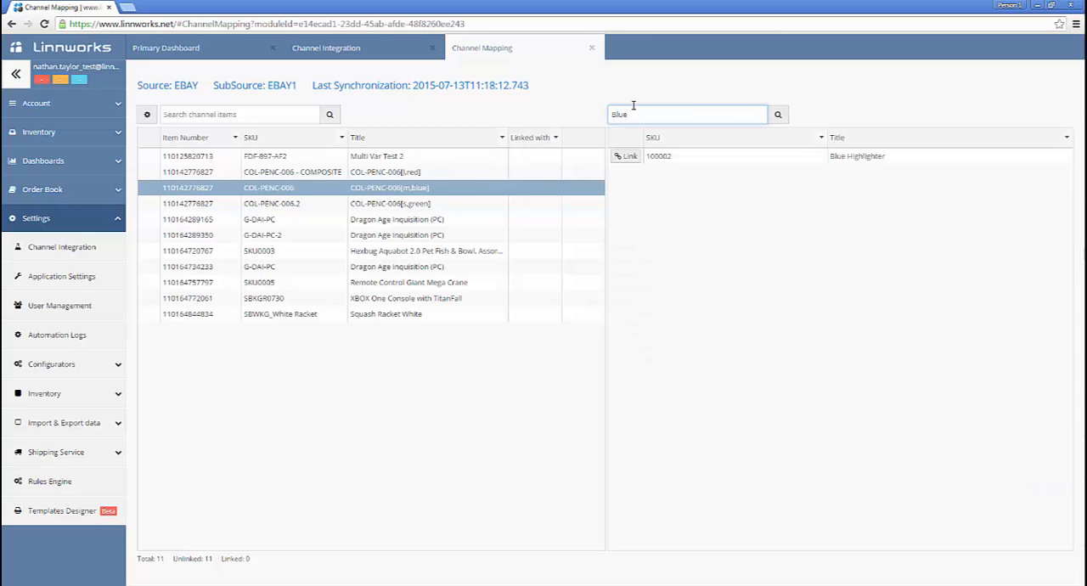
click(627, 157)
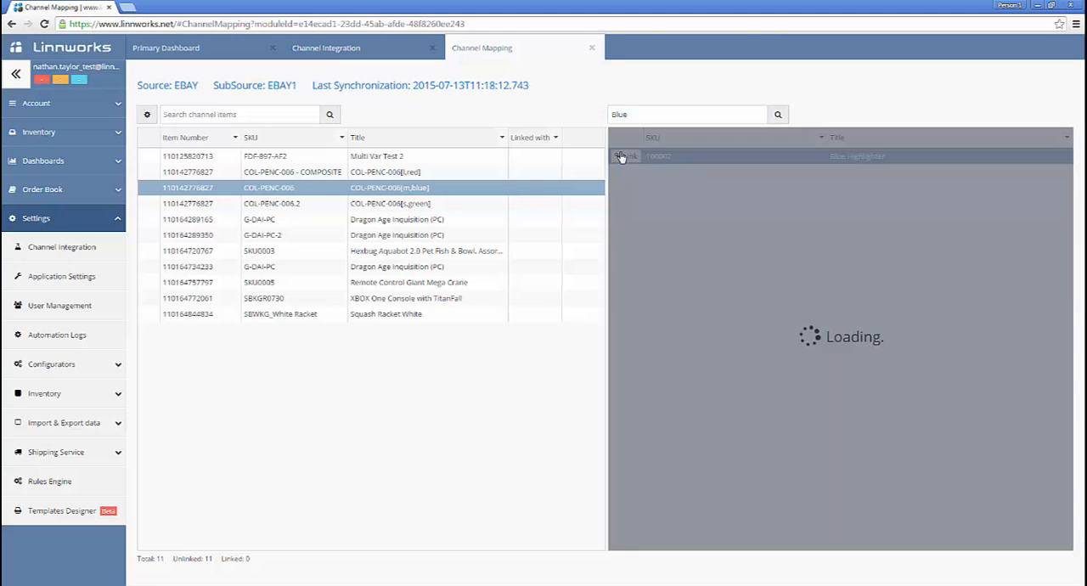
click(624, 156)
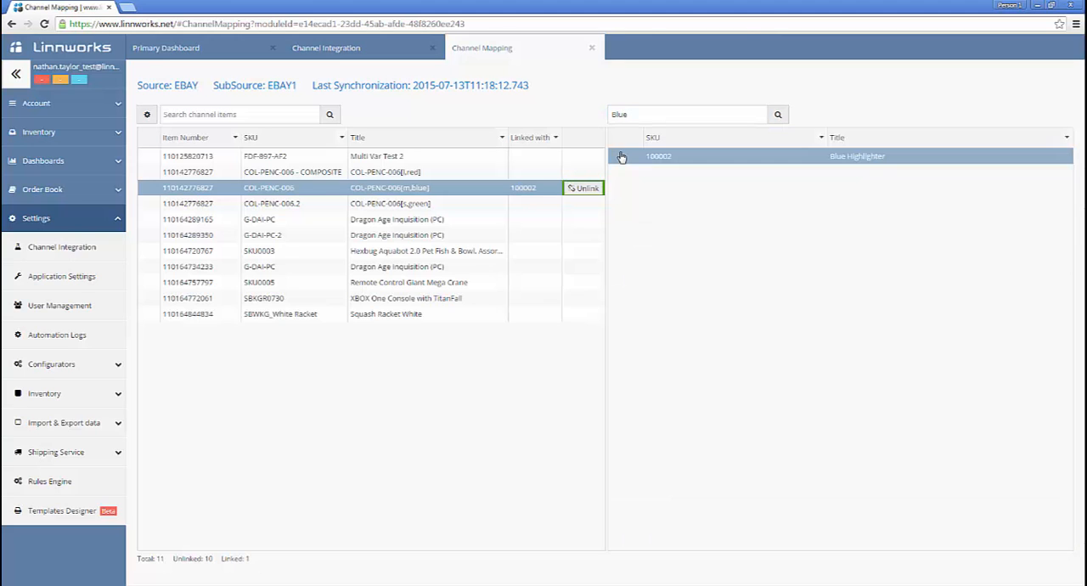
click(584, 187)
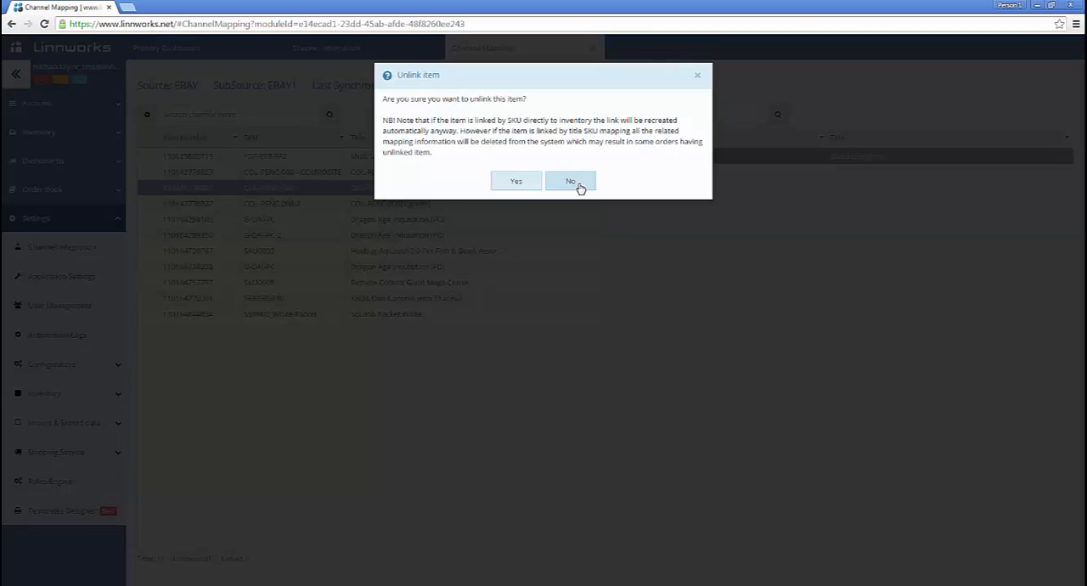
mouse_move(515, 181)
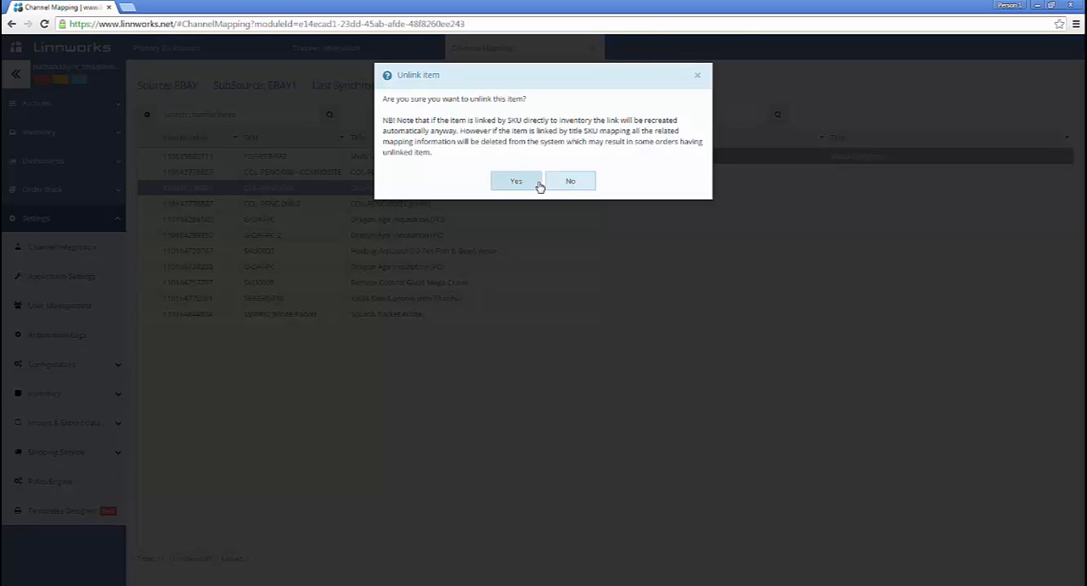